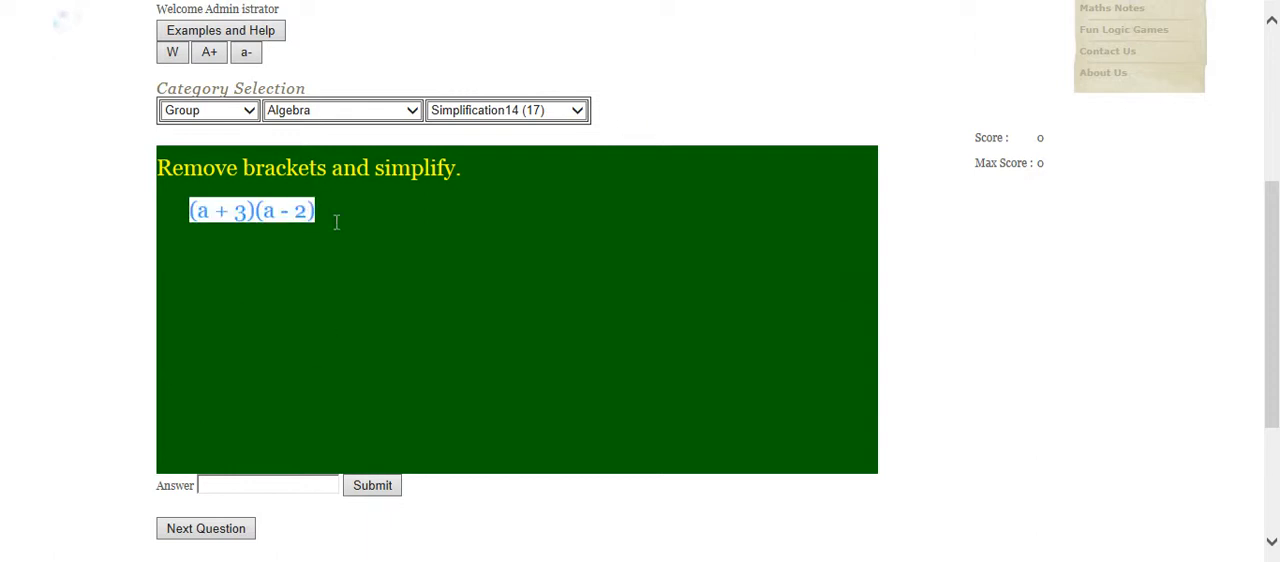
- Draw blue pen boxes around a(a-2), +3(a-2) and the a² term of the expansion
{"action": "left_click", "coordinate": [268, 486]}
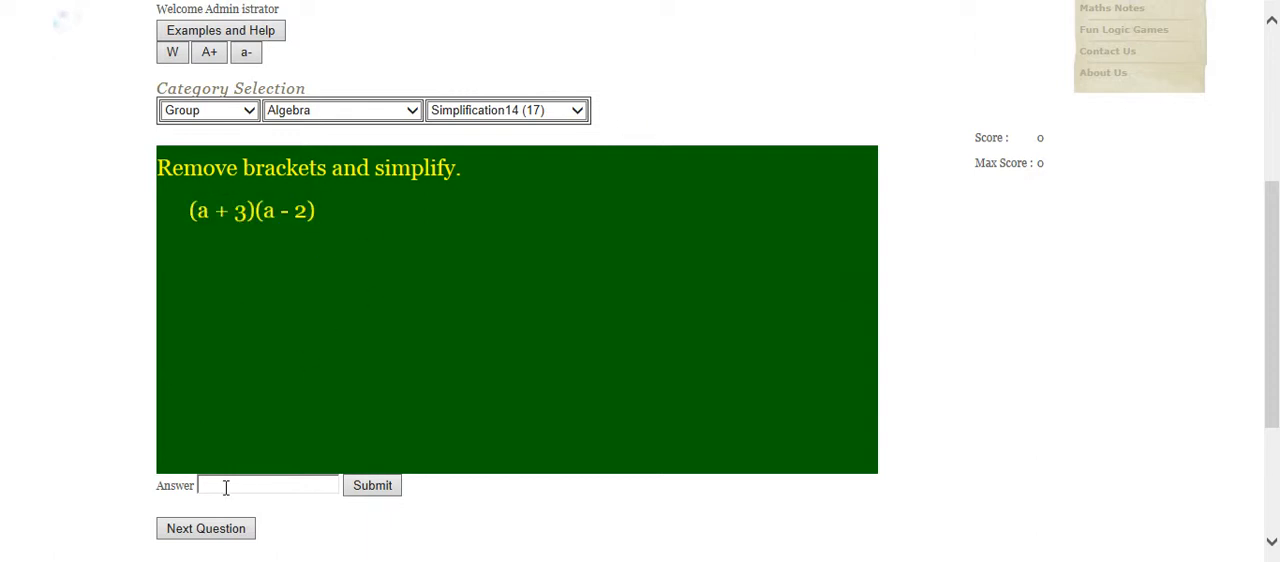
{"action": "mouse_move", "coordinate": [160, 156]}
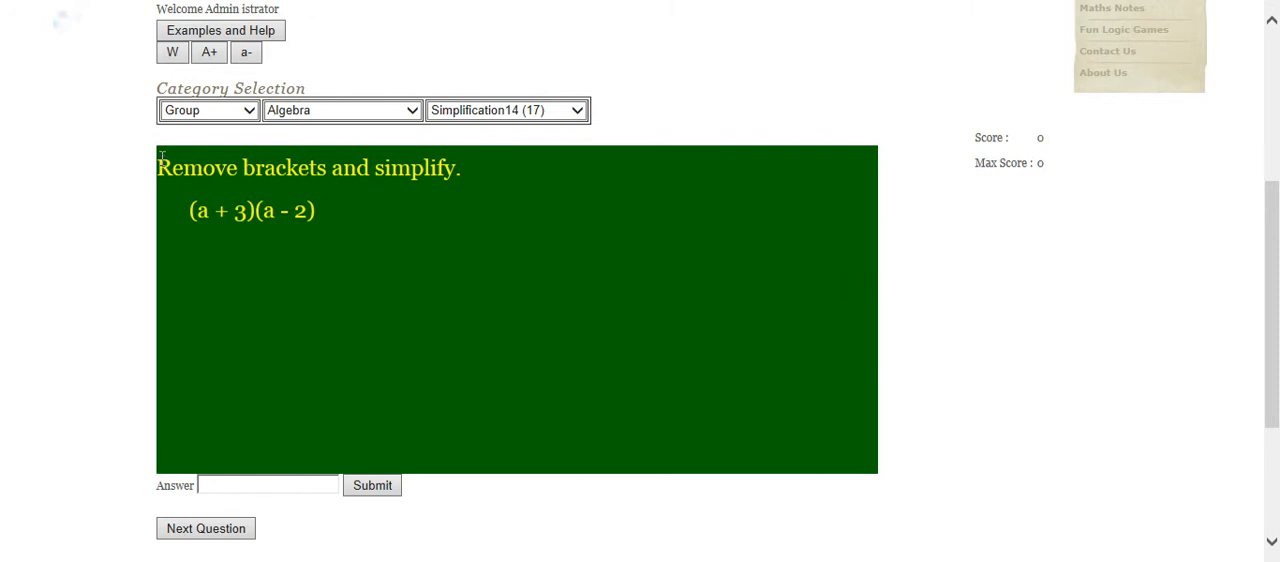
{"action": "left_click_drag", "start_coordinate": [156, 168], "coordinate": [332, 218]}
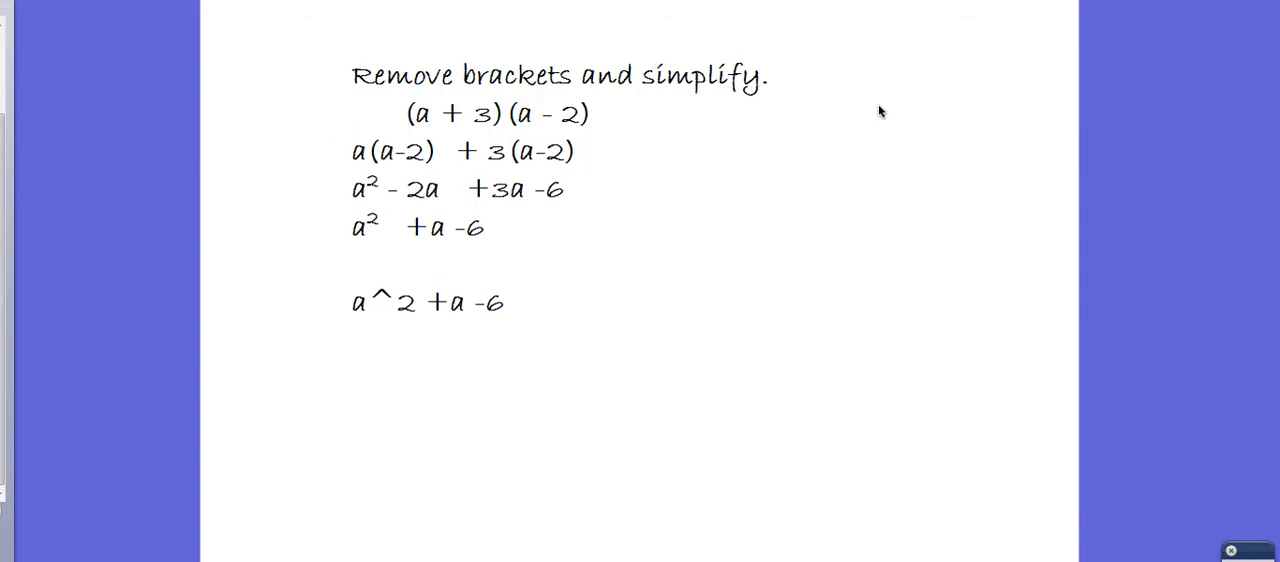
{"action": "mouse_move", "coordinate": [476, 148]}
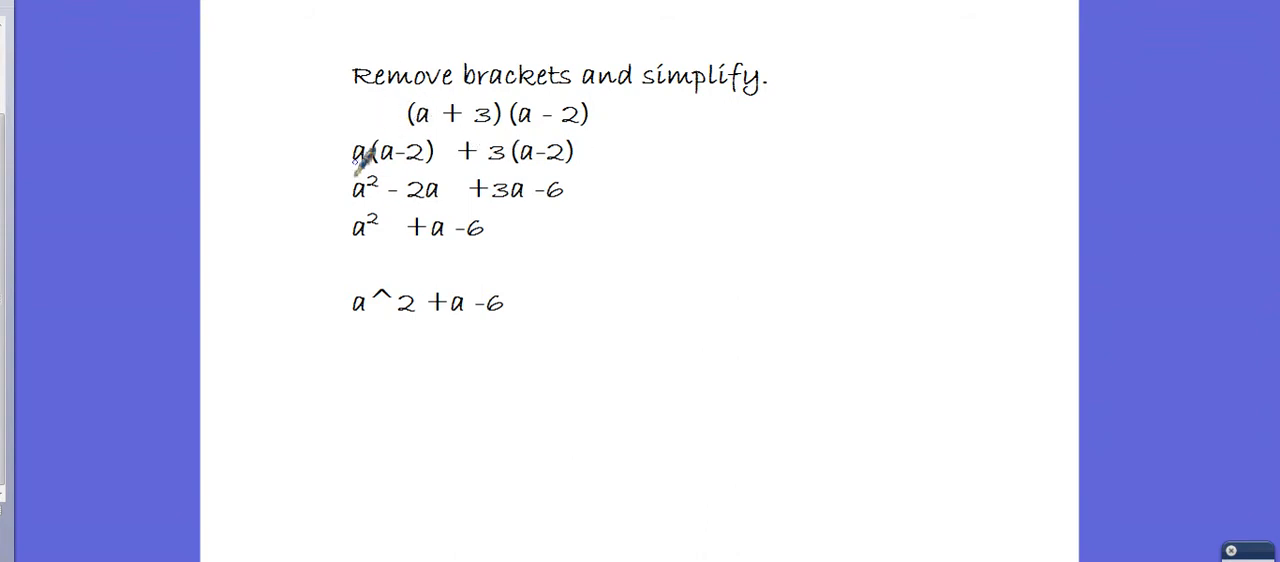
{"action": "left_click_drag", "start_coordinate": [344, 136], "coordinate": [440, 168]}
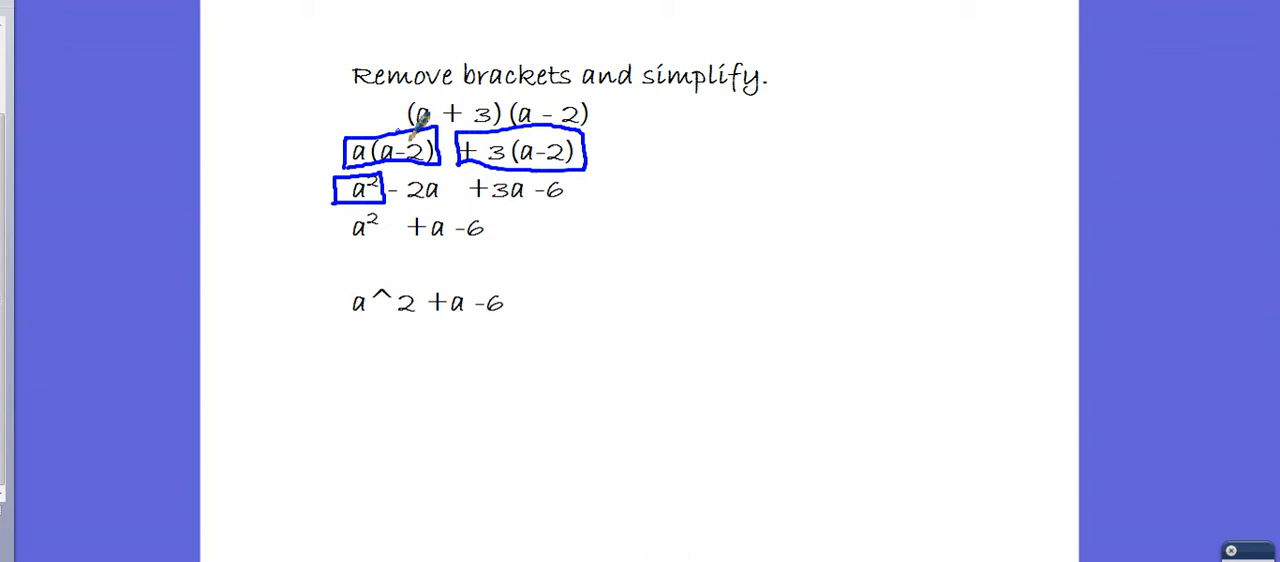
{"action": "mouse_move", "coordinate": [484, 150]}
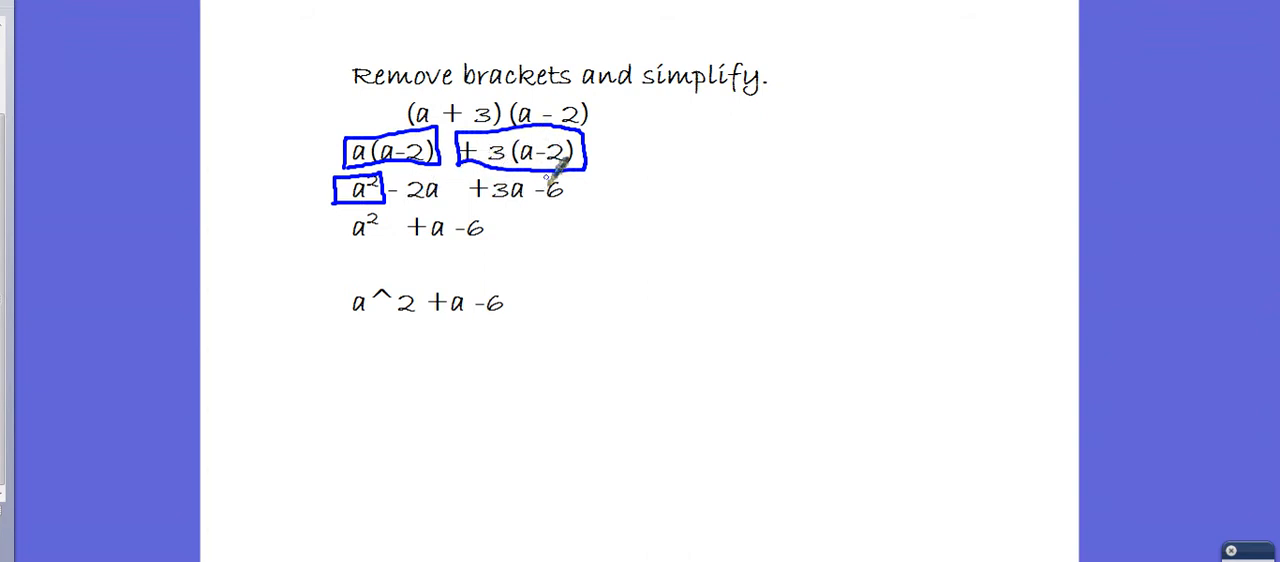
{"action": "mouse_move", "coordinate": [482, 198]}
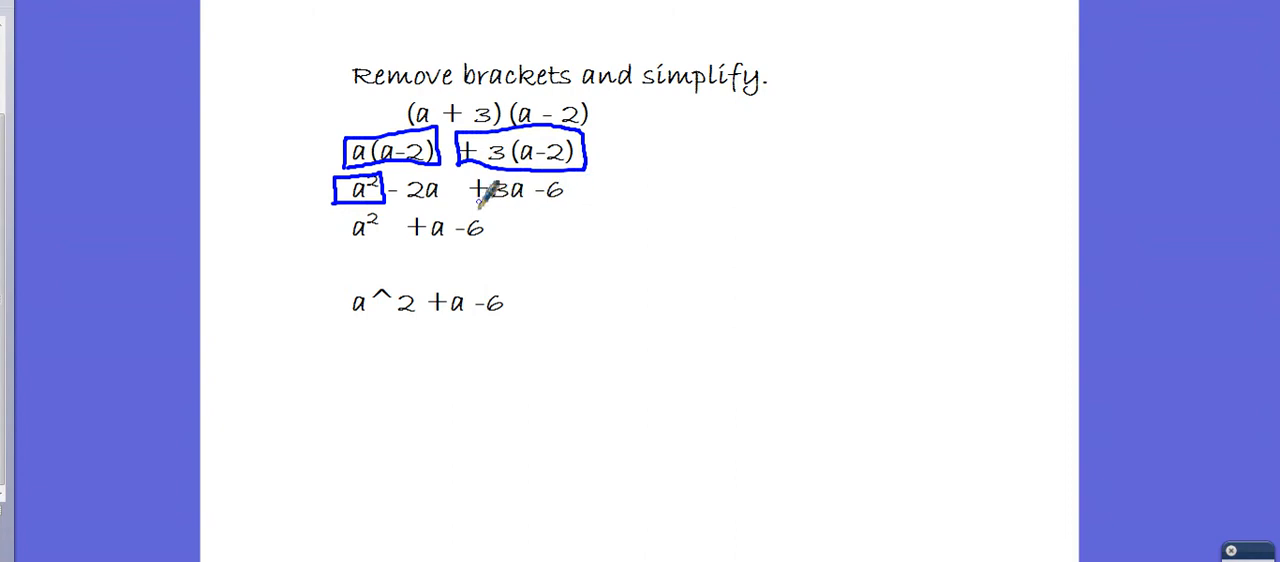
- Draw a blue bracket under a² - 2a
{"action": "left_click_drag", "start_coordinate": [464, 204], "coordinate": [580, 190]}
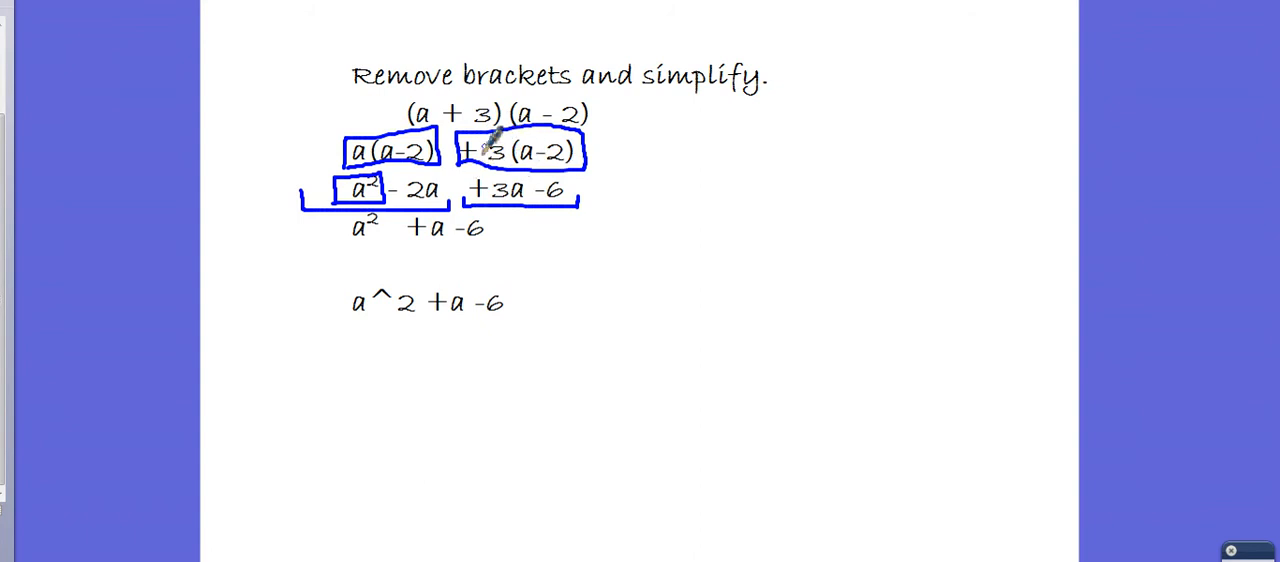
{"action": "mouse_move", "coordinate": [490, 156]}
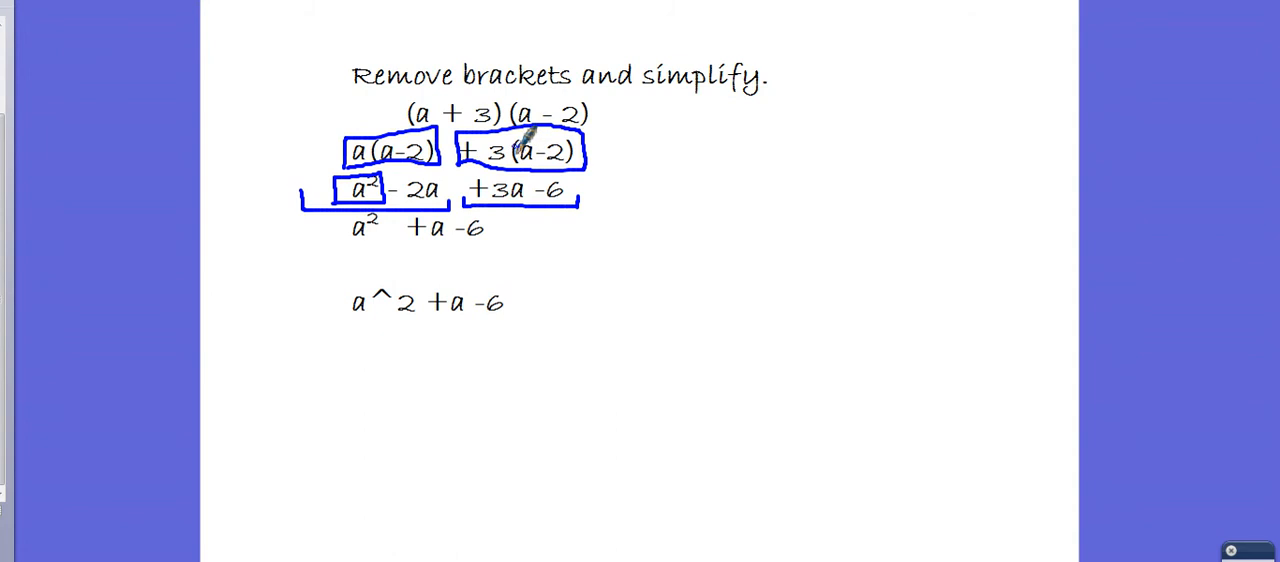
{"action": "mouse_move", "coordinate": [482, 160]}
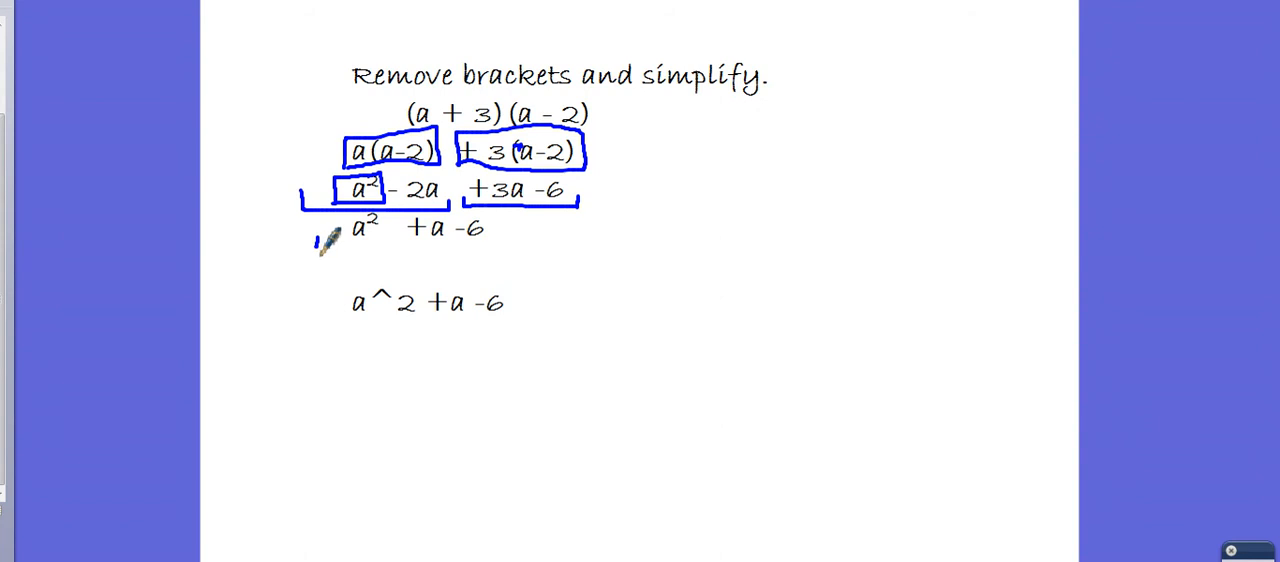
- Draw a blue bracket under the line a² +a -6
{"action": "left_click_drag", "start_coordinate": [316, 250], "coordinate": [520, 250]}
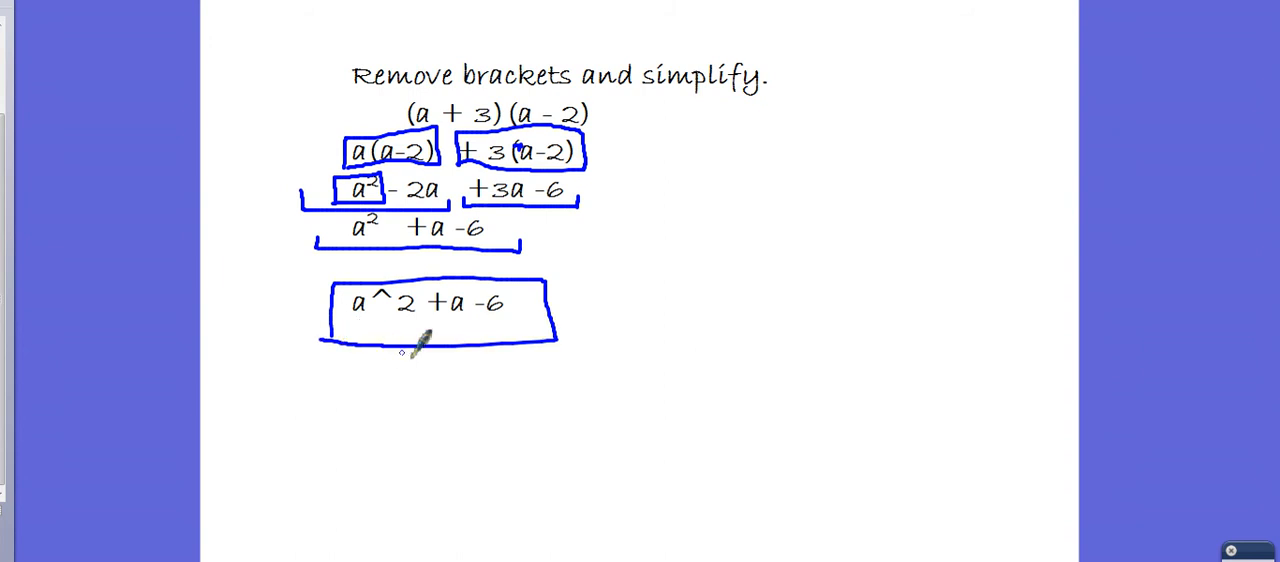
- Draw a downward arrow from the boxed answer and sketch a wide key outline below it
{"action": "left_click_drag", "start_coordinate": [440, 340], "coordinate": [450, 450]}
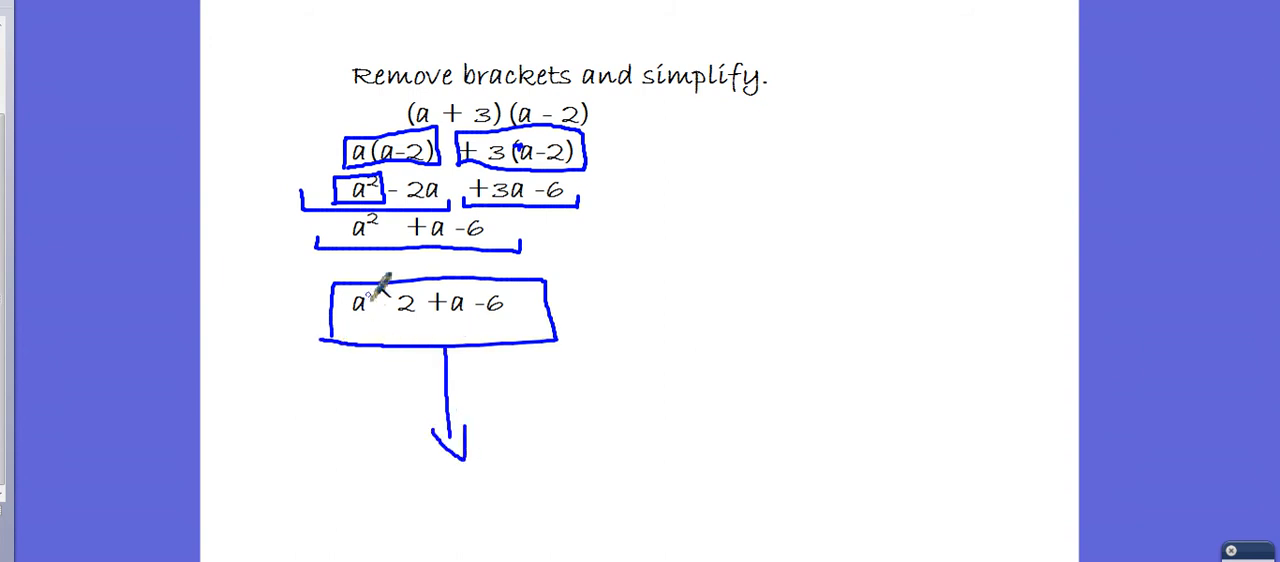
{"action": "mouse_move", "coordinate": [388, 304]}
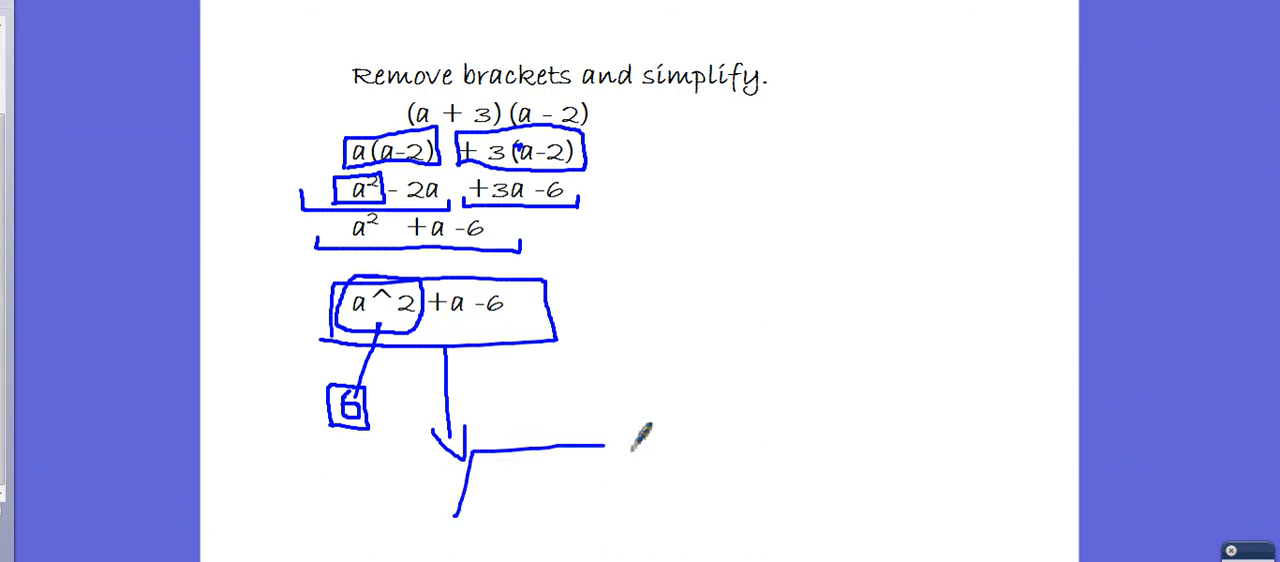
{"action": "left_click_drag", "start_coordinate": [456, 444], "coordinate": [700, 516]}
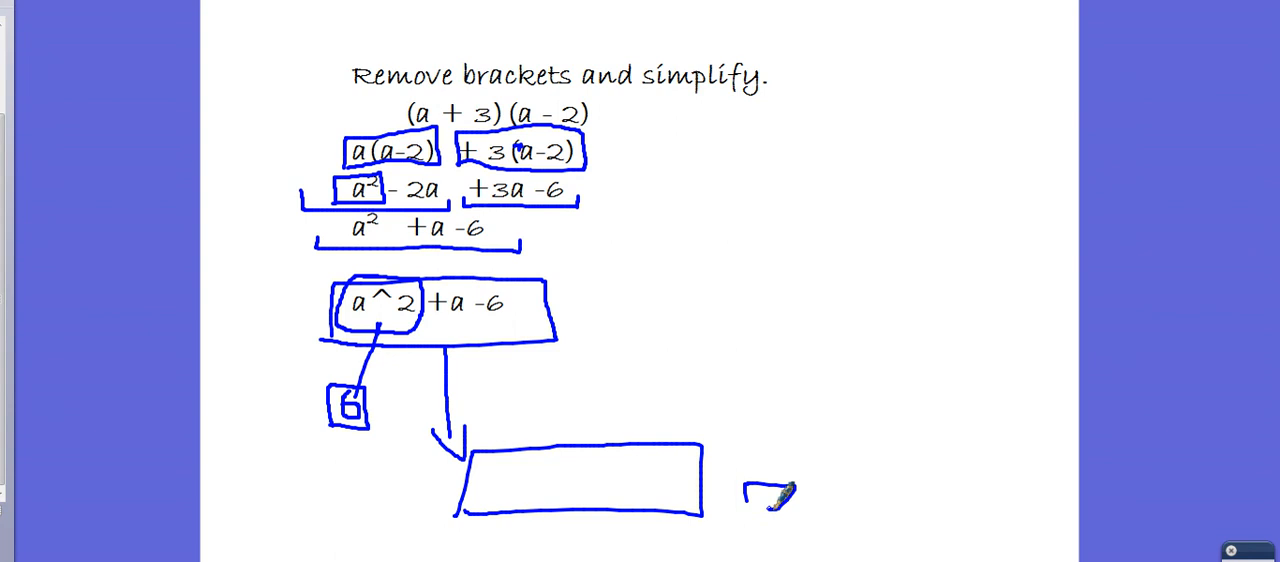